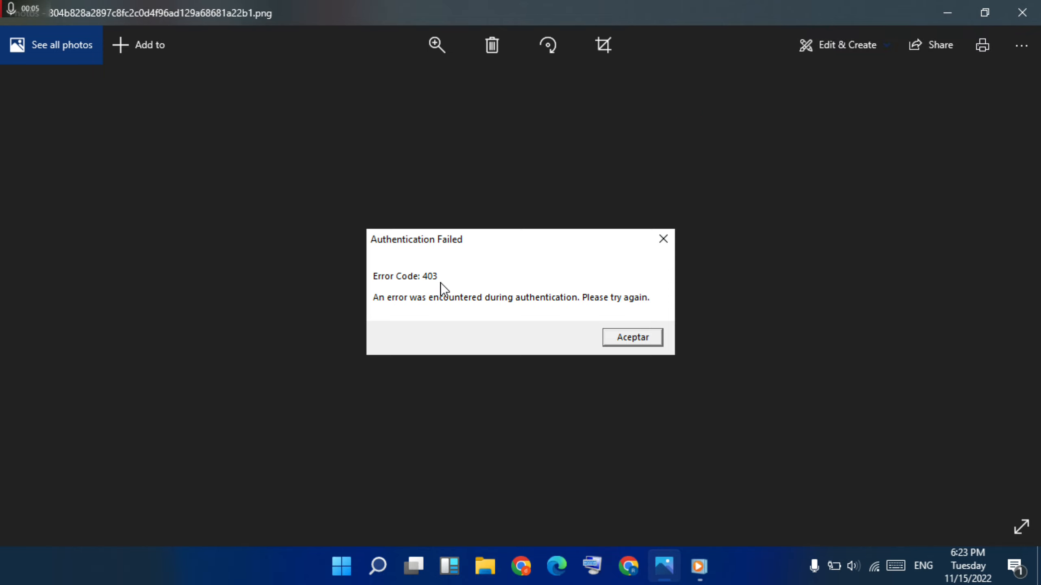
mouse_move(489, 277)
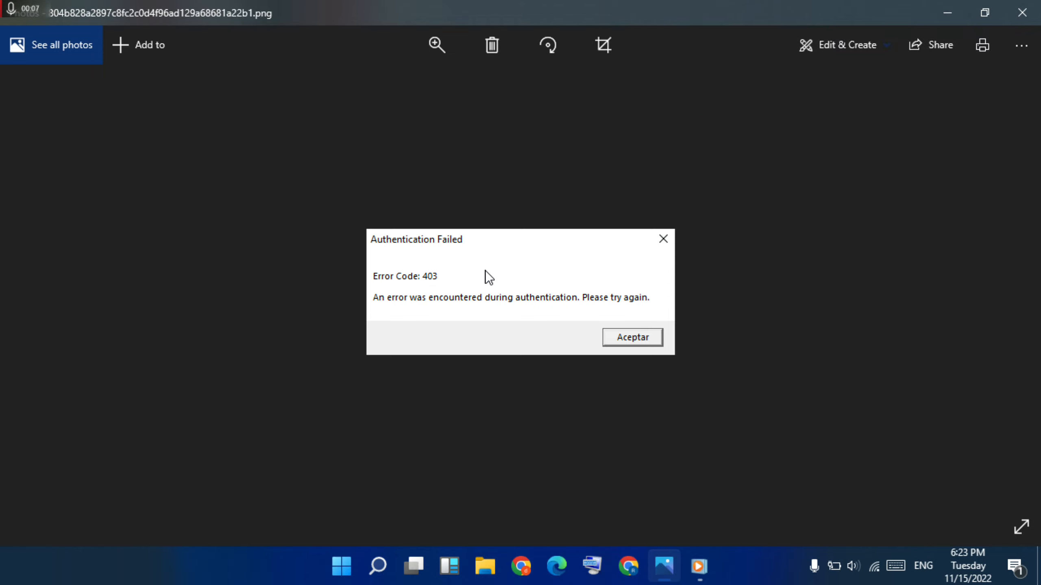
mouse_move(545, 290)
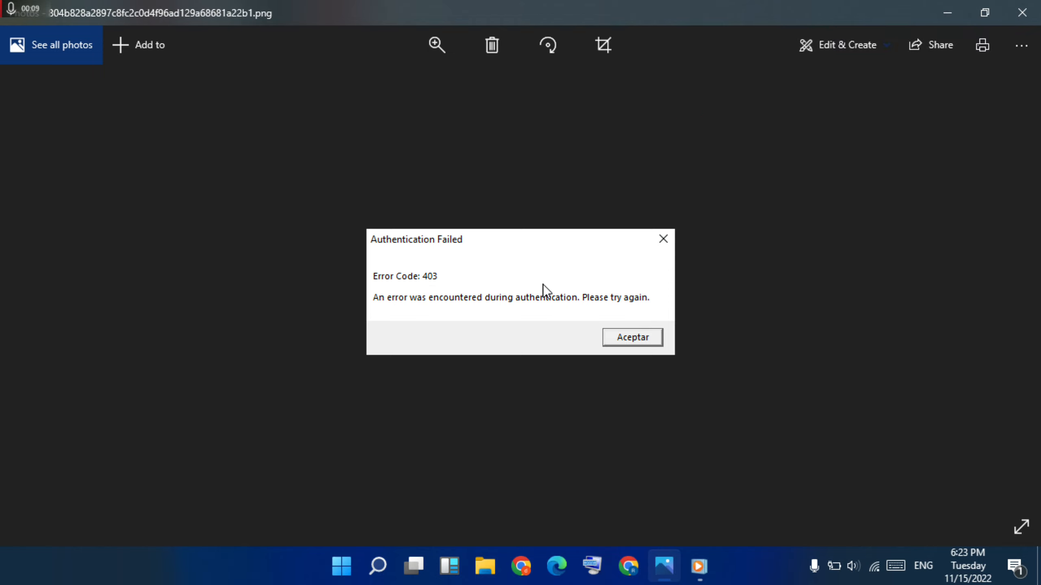
mouse_move(947, 12)
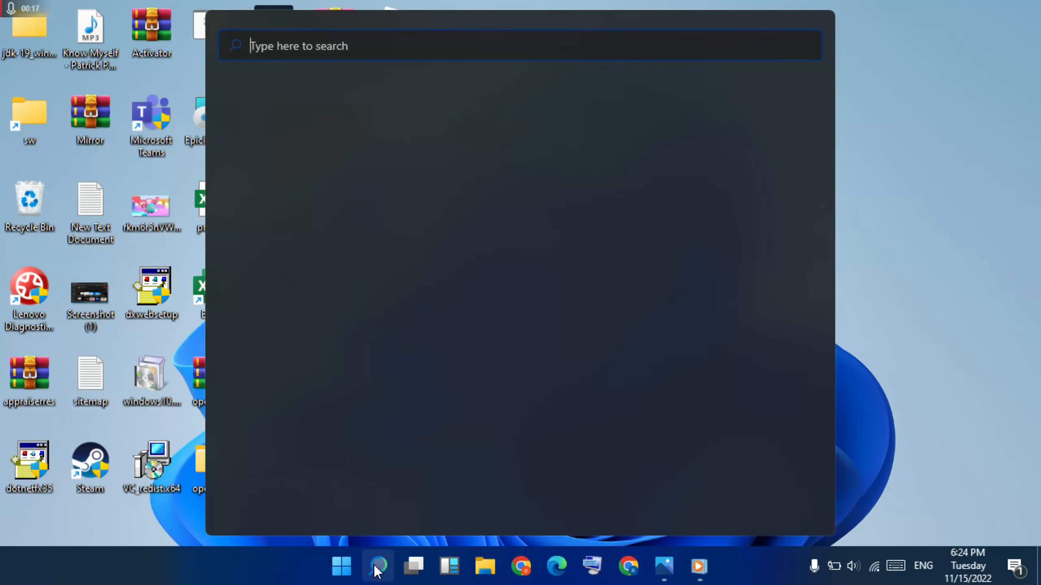
- Search for 'cmd' and launch Command Prompt as administrator
type("cmd")
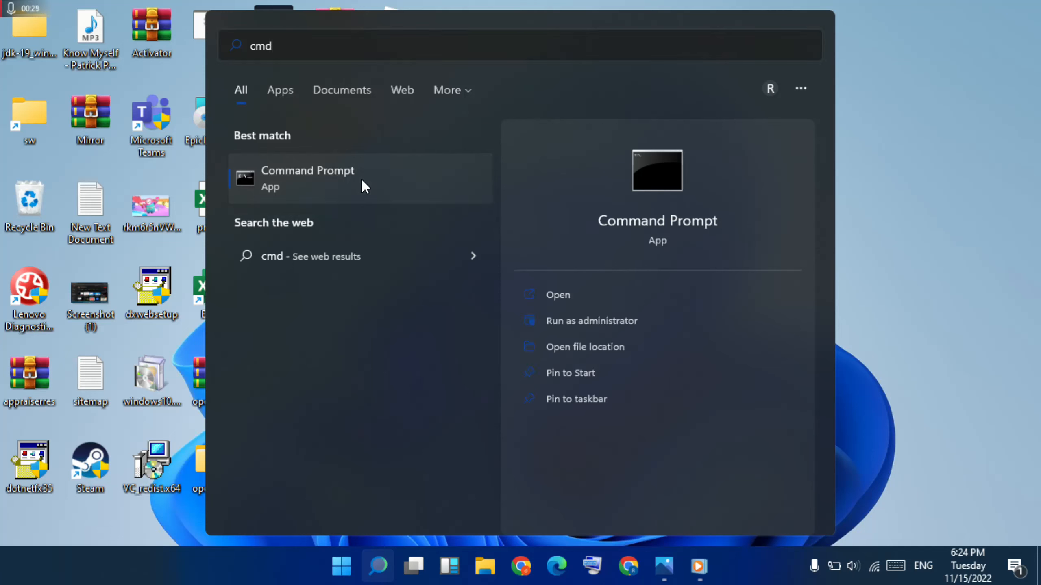
mouse_move(383, 188)
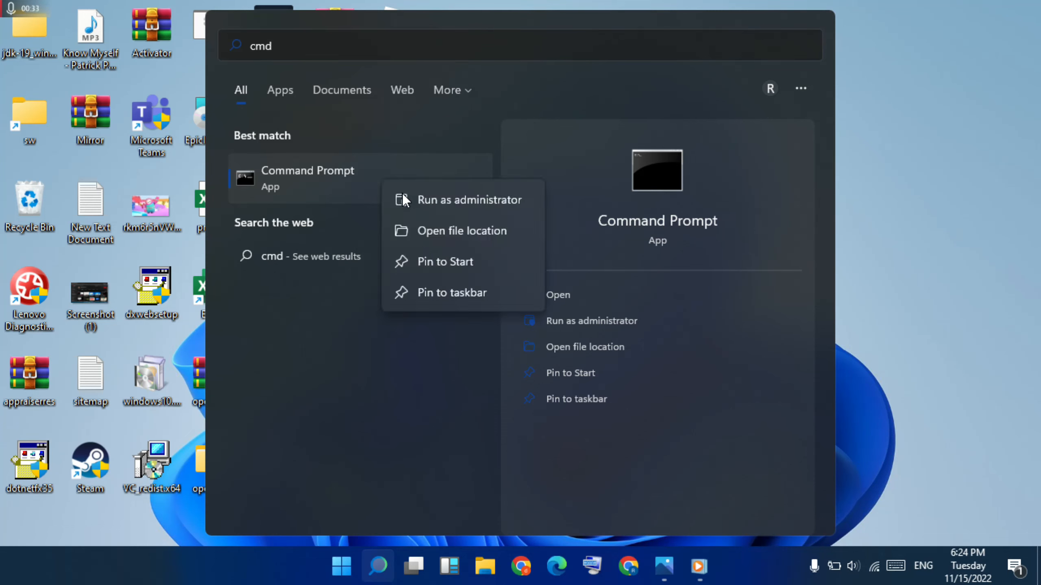
mouse_move(469, 204)
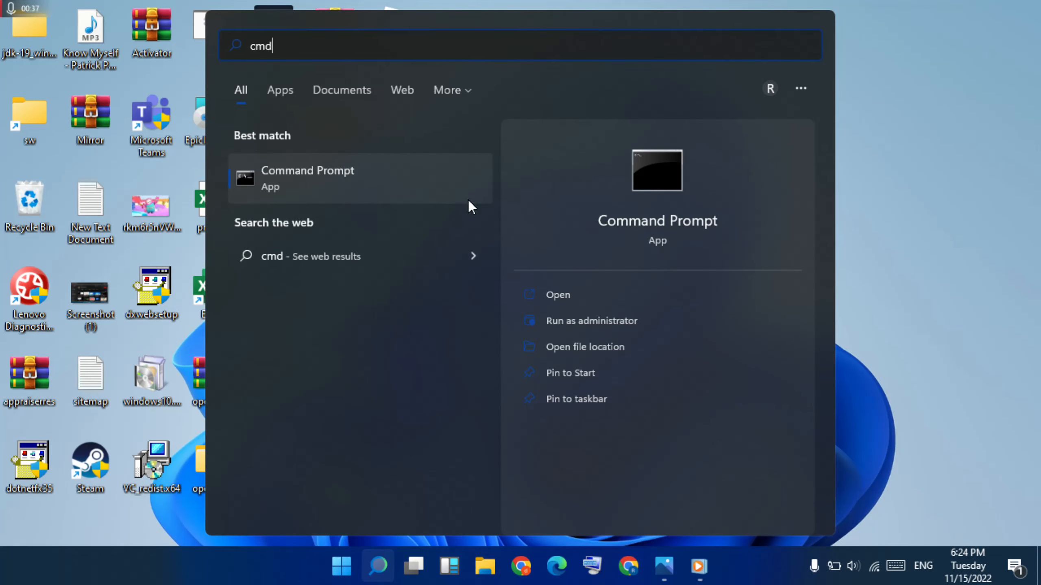
left_click(591, 321)
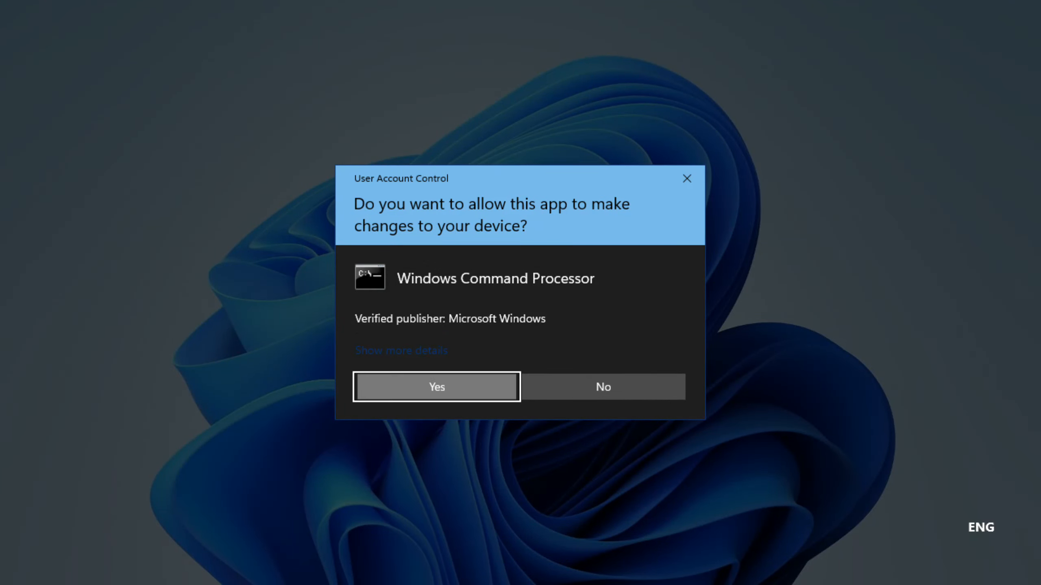
- Approve the UAC prompt and run ipconfig /flushdns to clear the DNS cache
left_click(436, 387)
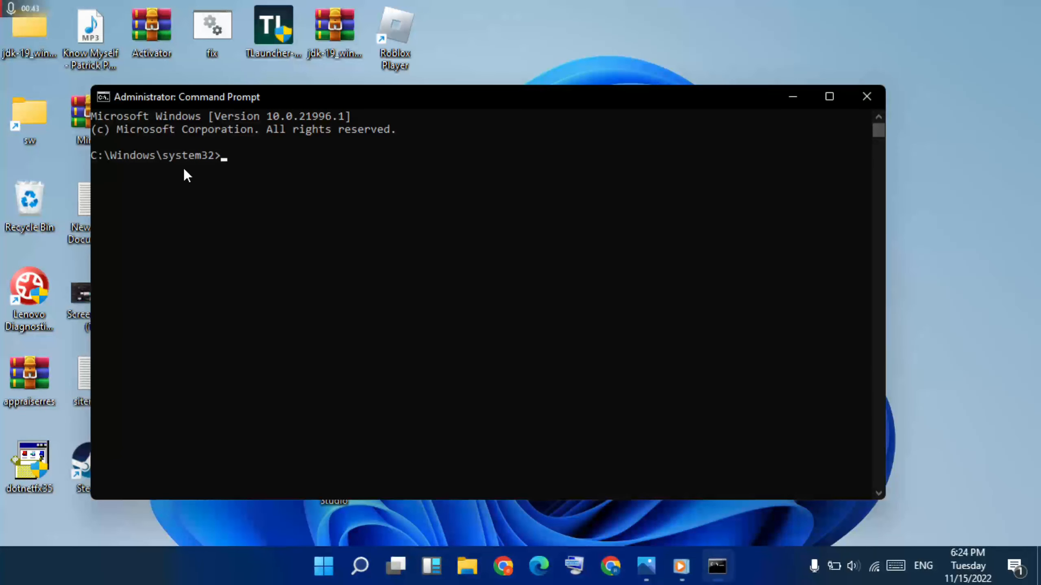
mouse_move(265, 202)
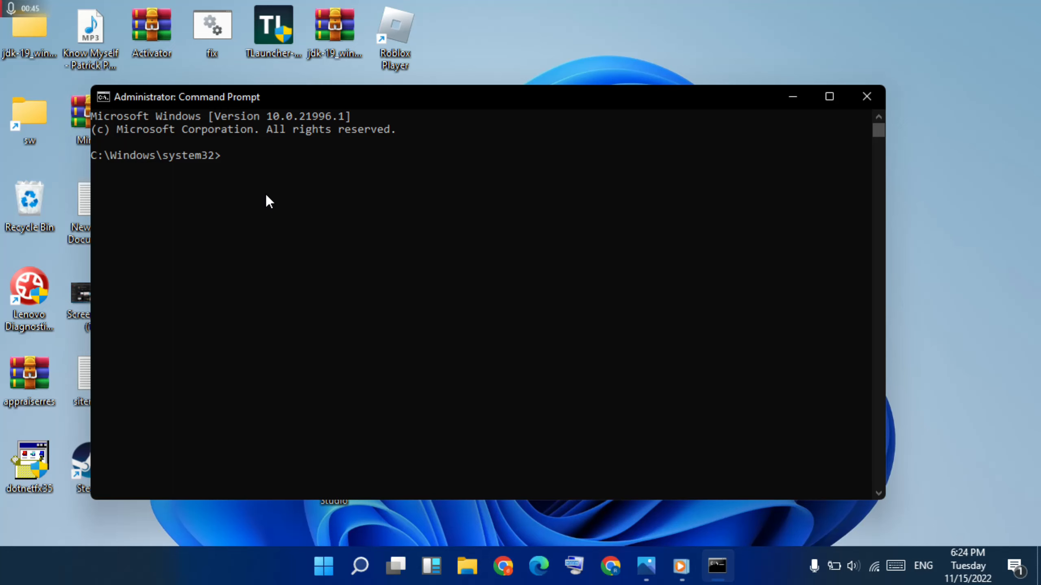
type("ipconfig")
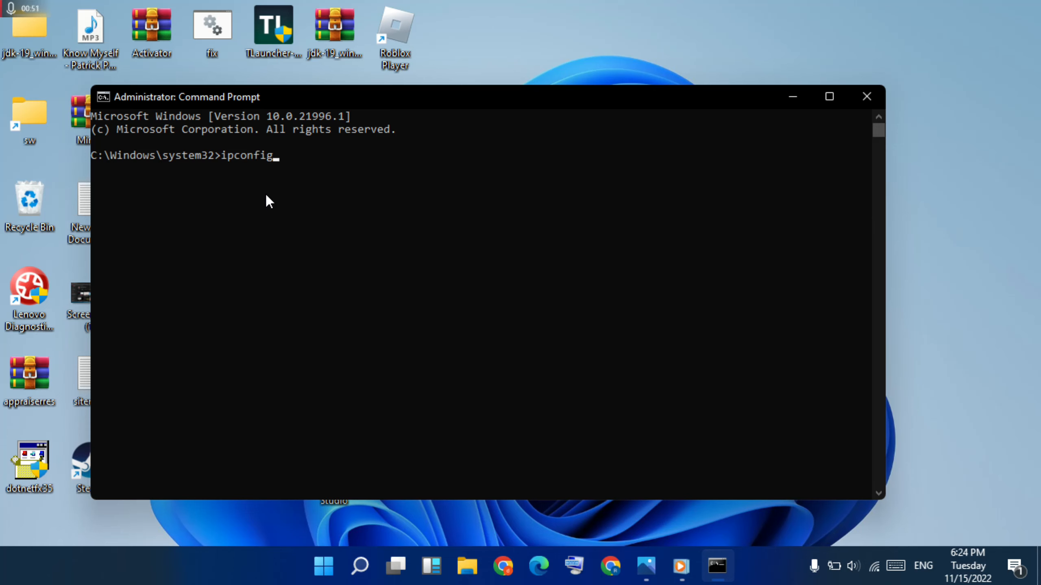
type("/")
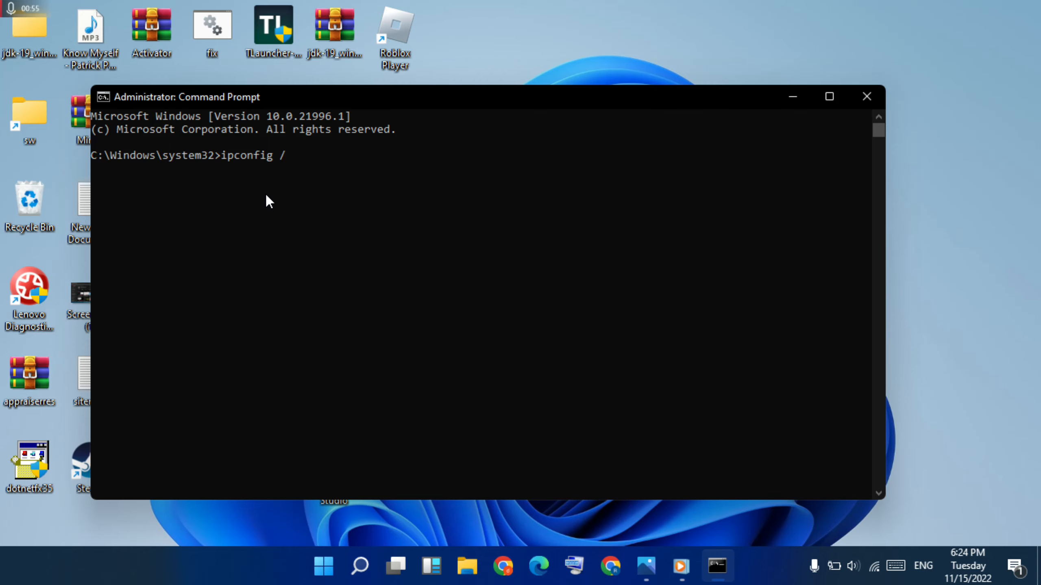
type("flush")
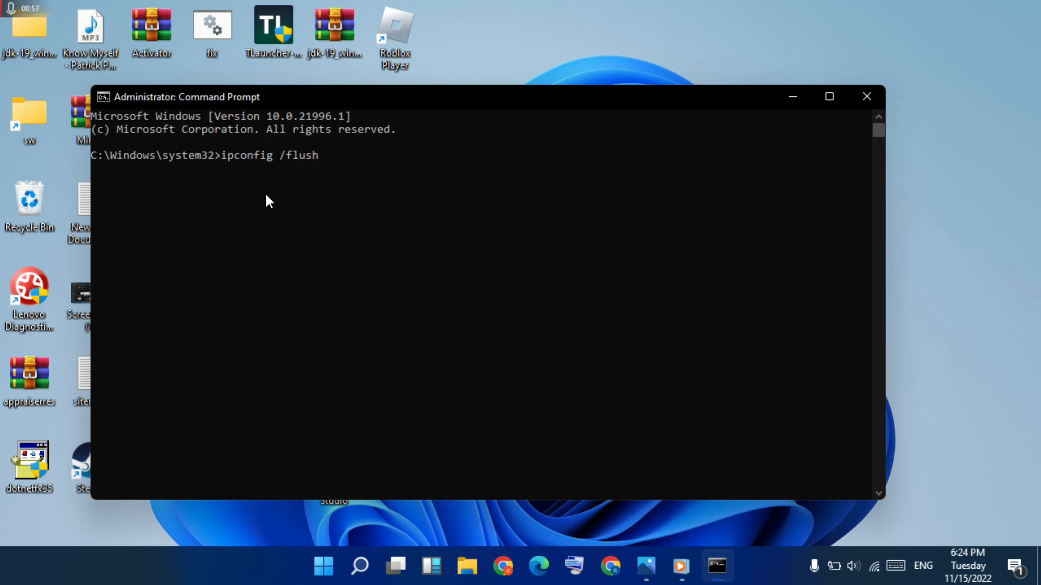
type("dn")
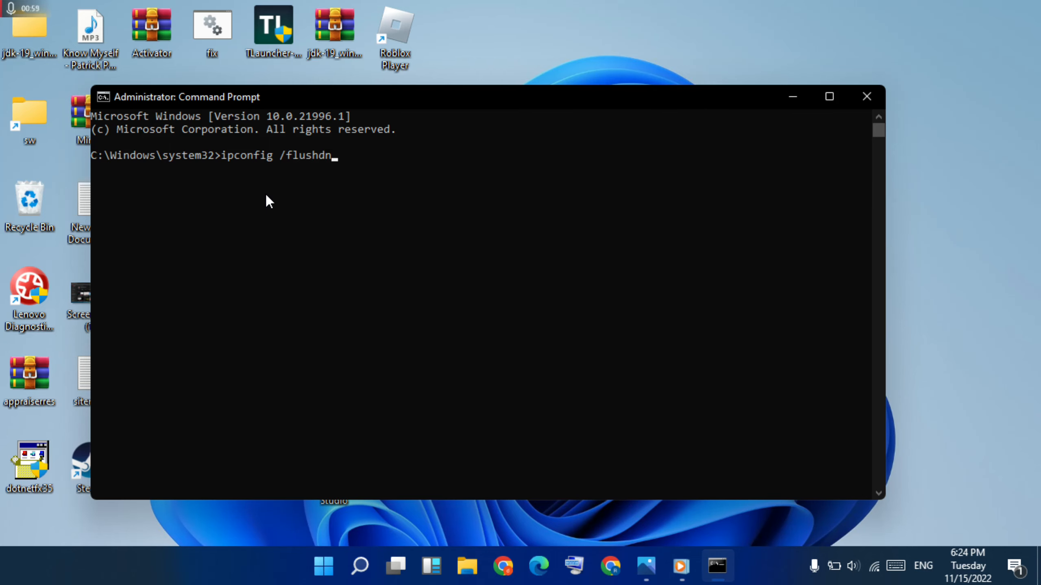
type("s")
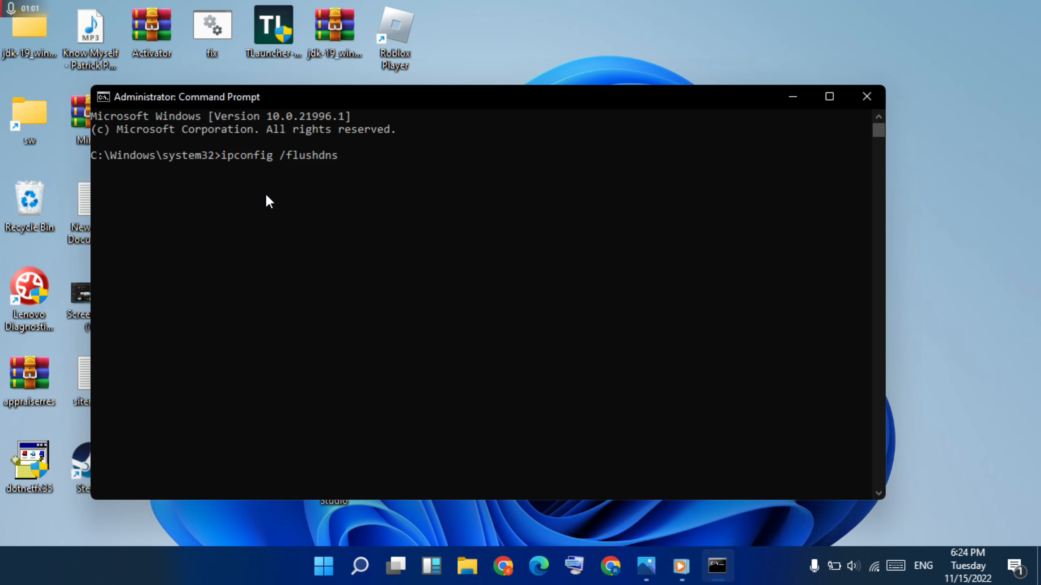
key("enter")
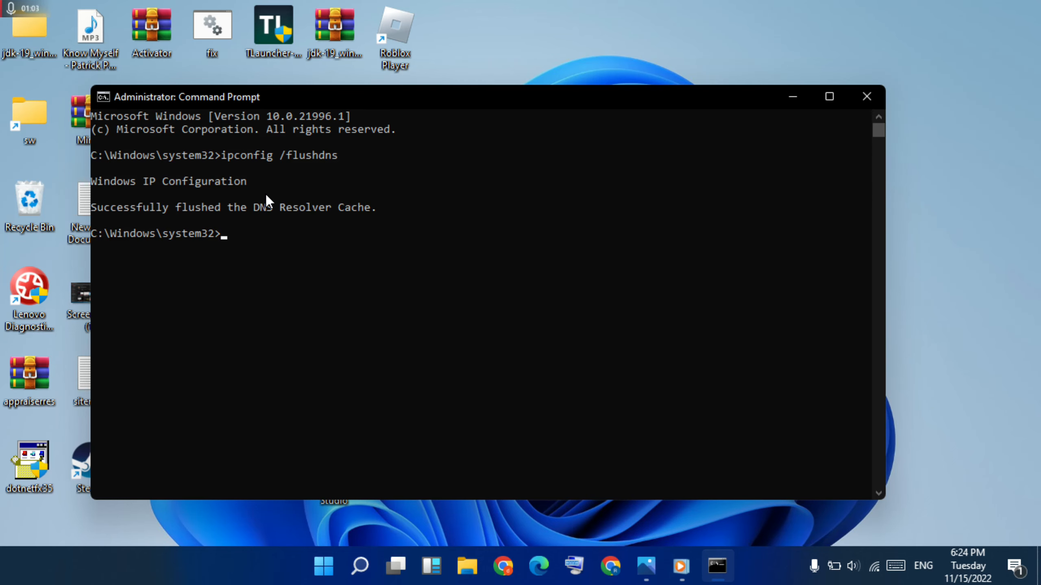
- Run netsh int ip reset in Command Prompt, then close the console
type("netsh int ip re")
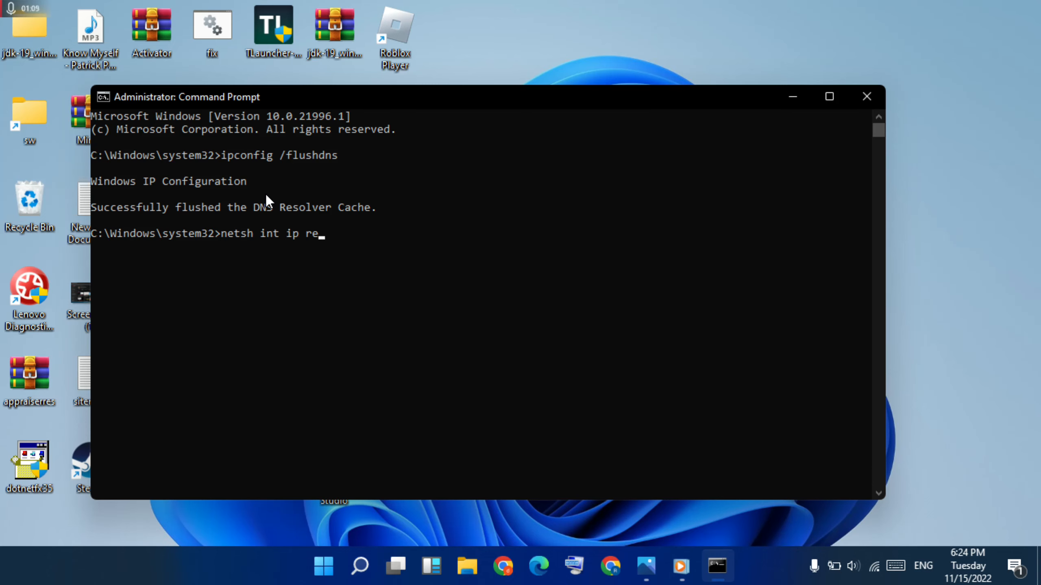
type("st")
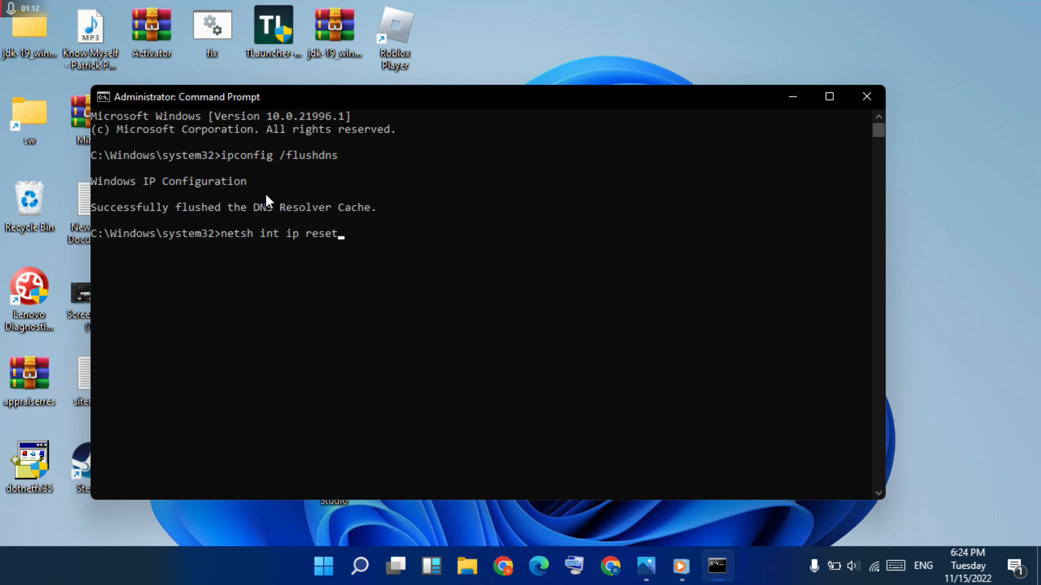
key("enter")
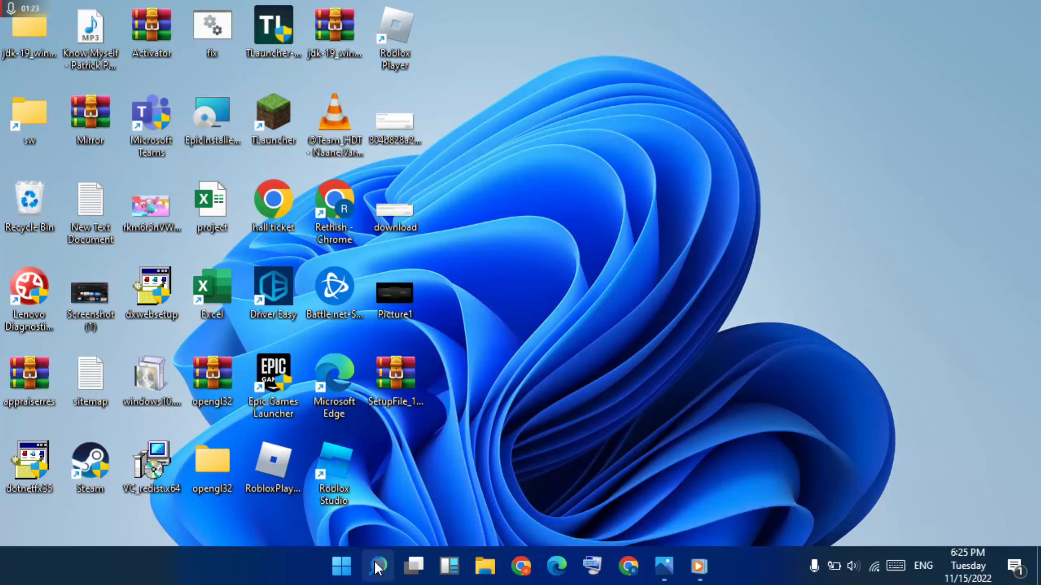
- Search for 'settings' from the taskbar and launch the Settings app
left_click(377, 566)
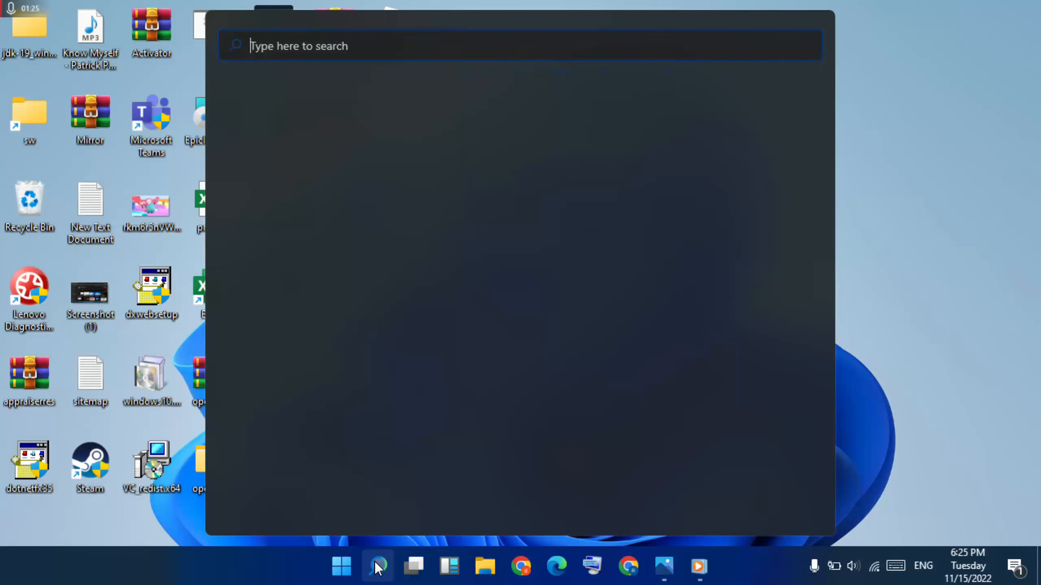
type("settin")
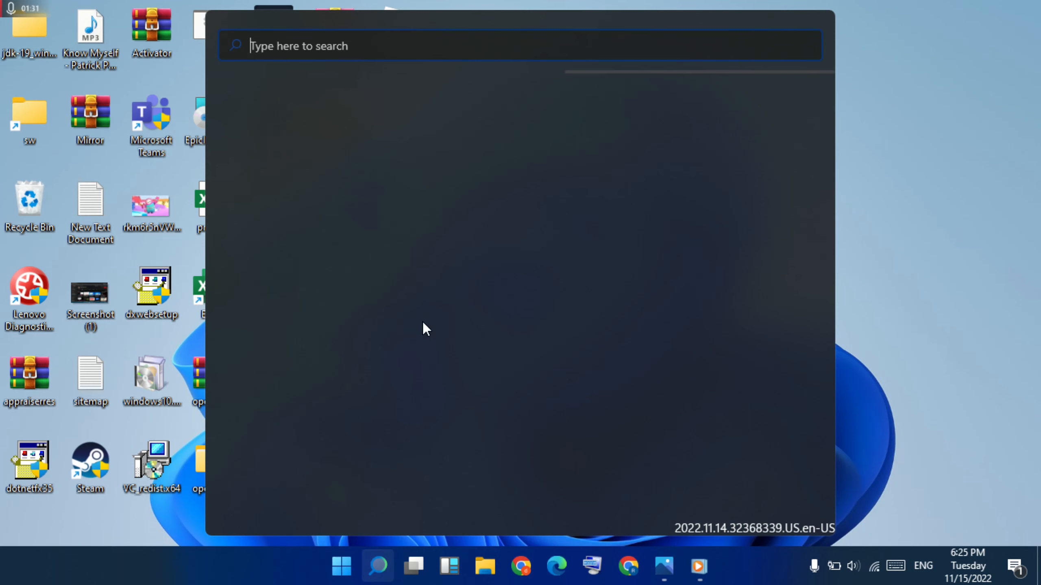
type("settings")
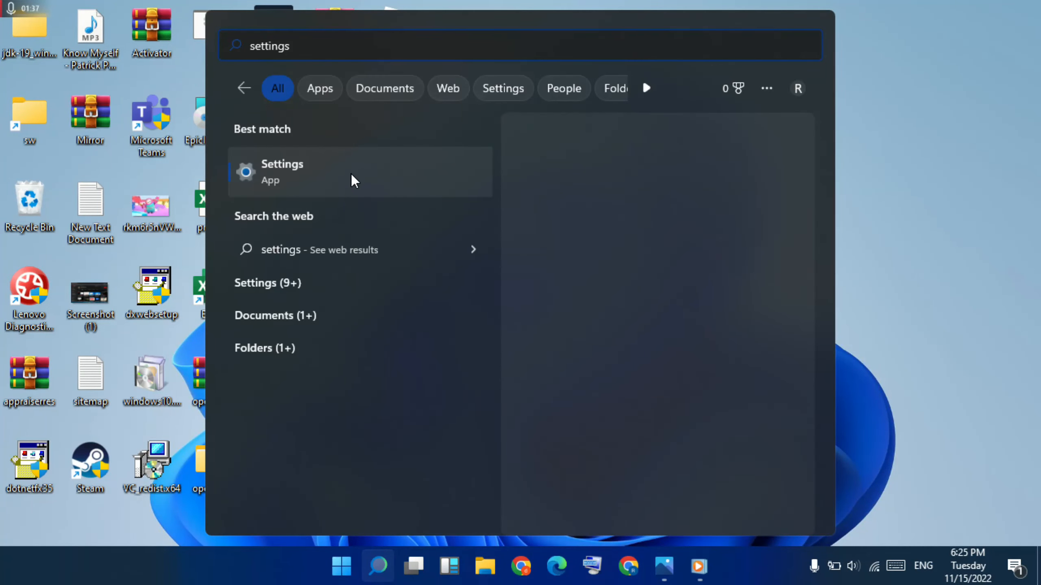
left_click(281, 171)
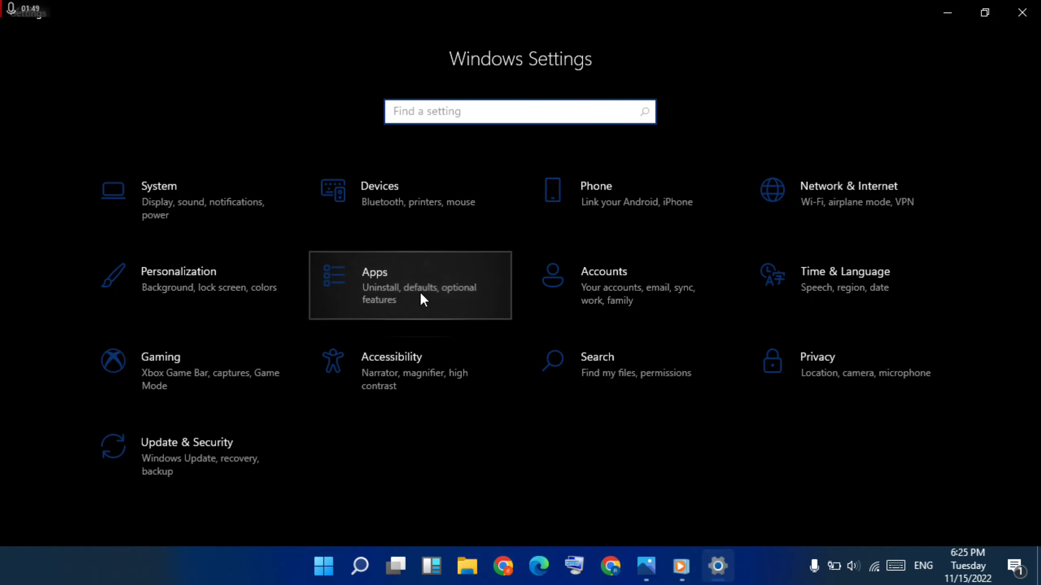
- Open Apps & features and scroll down to the Roblox entry
left_click(409, 286)
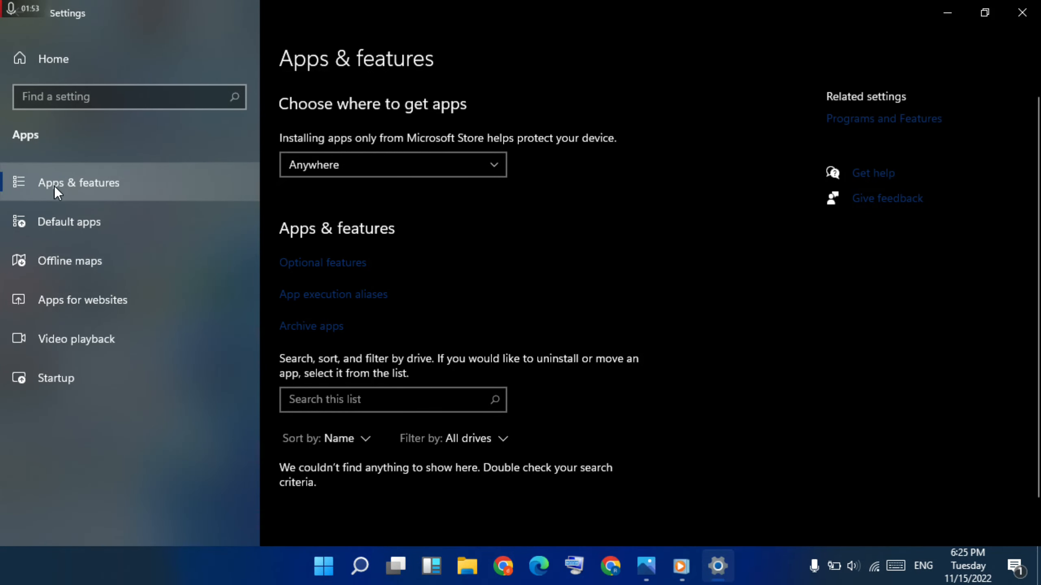
mouse_move(633, 270)
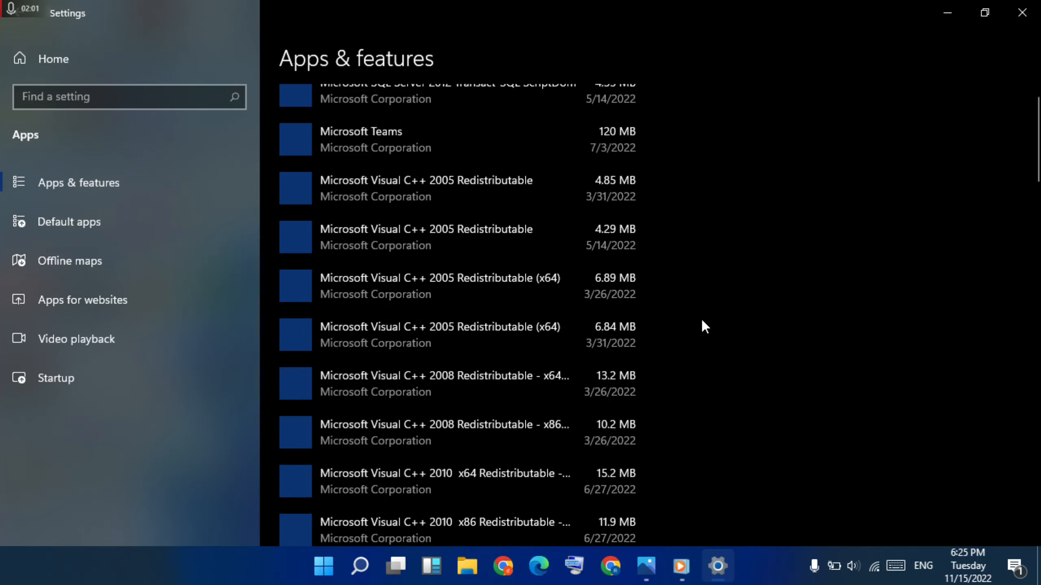
mouse_move(524, 285)
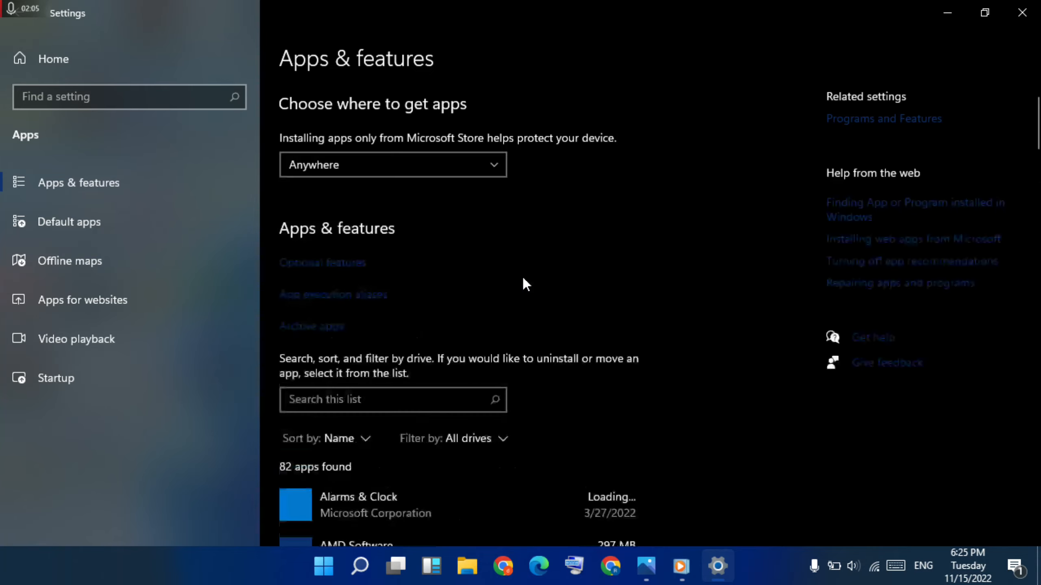
scroll("down", 3)
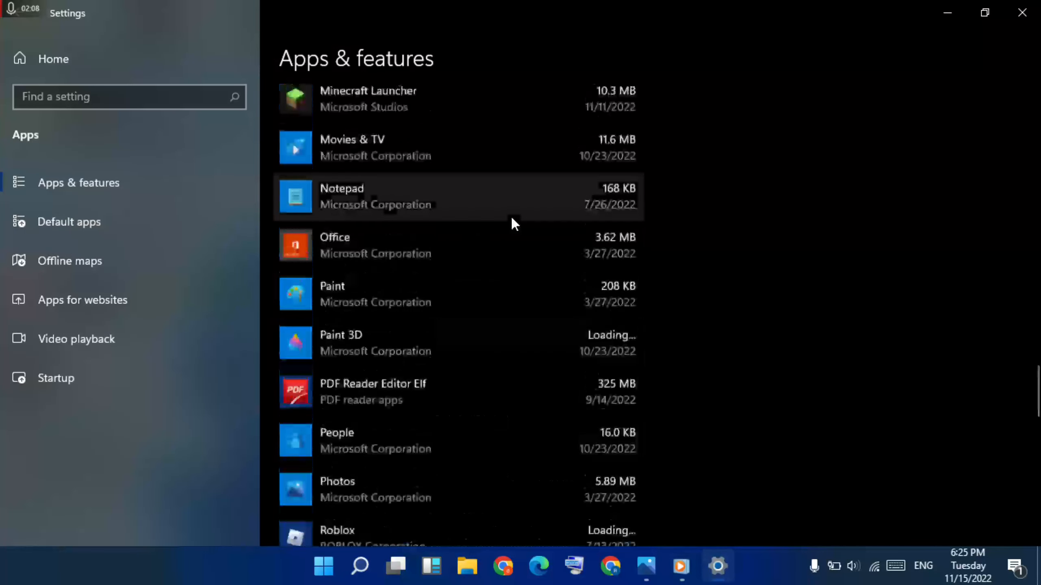
scroll("down", 3)
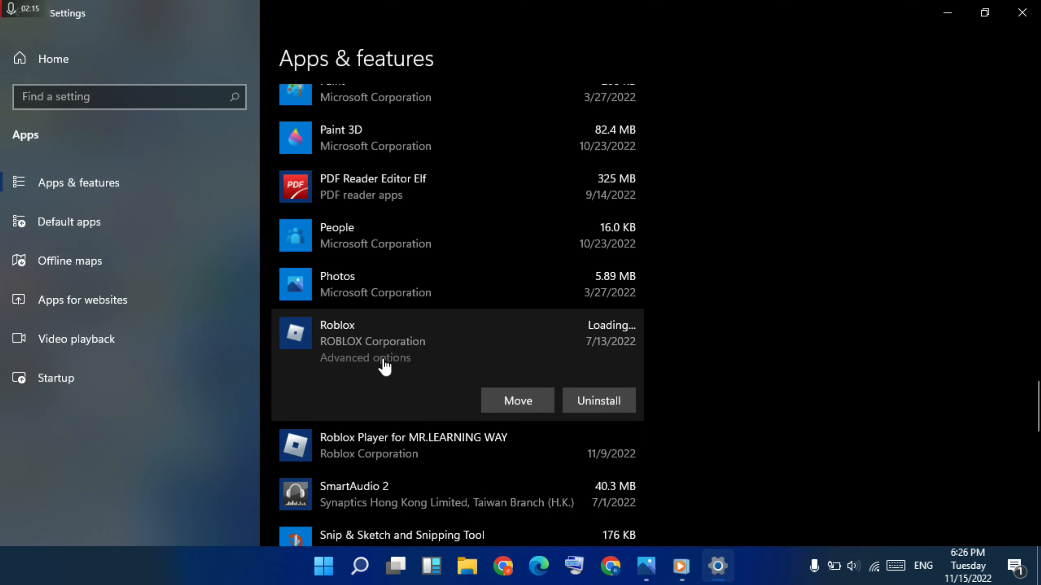
mouse_move(381, 365)
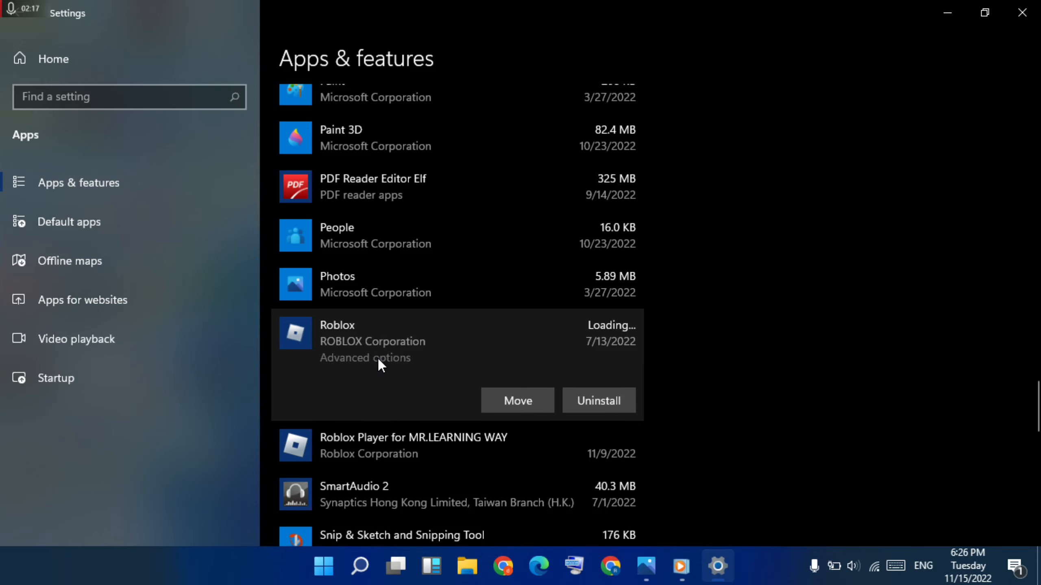
- Start a repair of Roblox from its Advanced options page
left_click(365, 357)
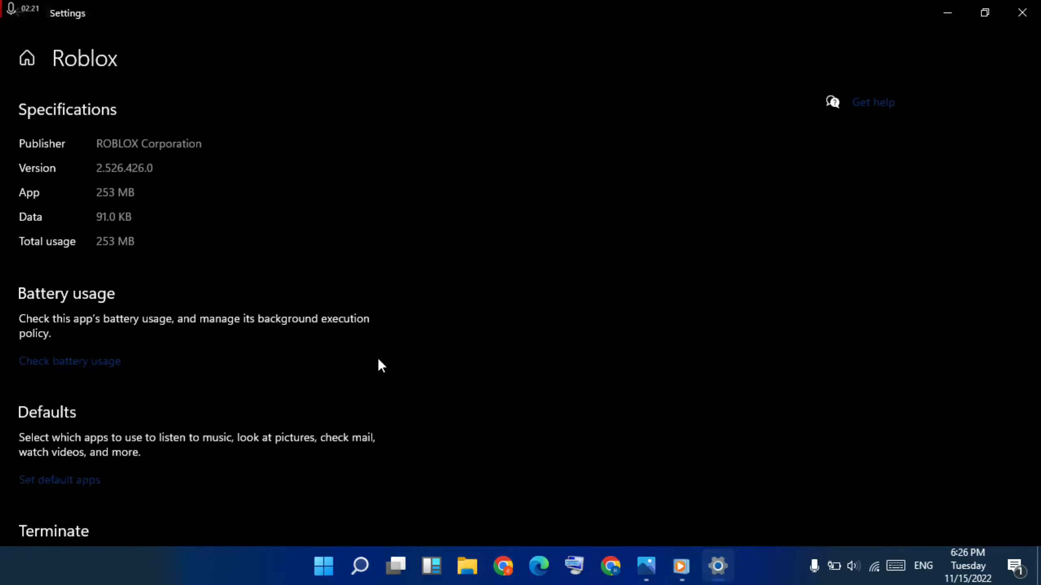
scroll("down", 3)
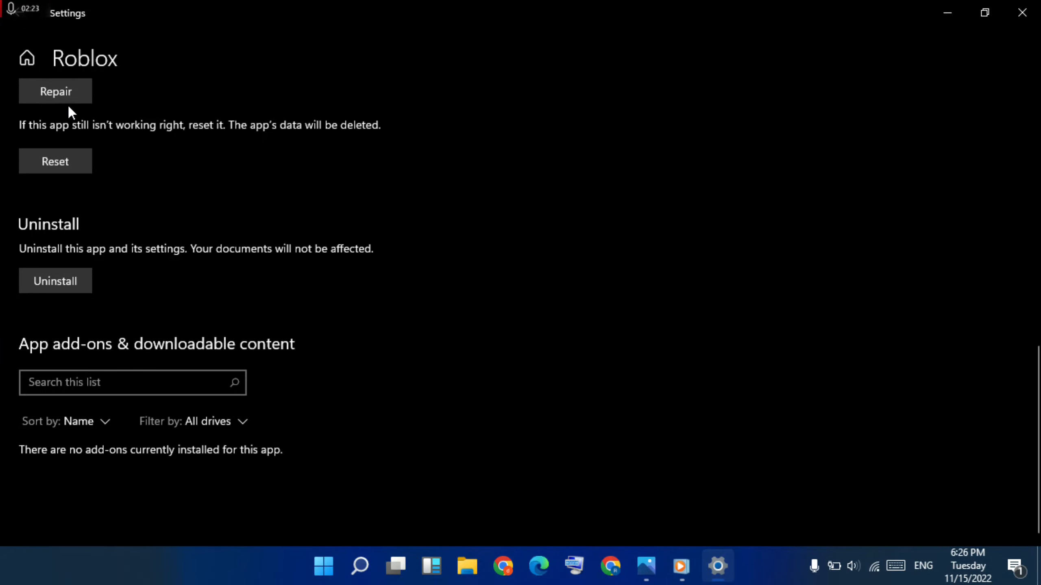
left_click(55, 91)
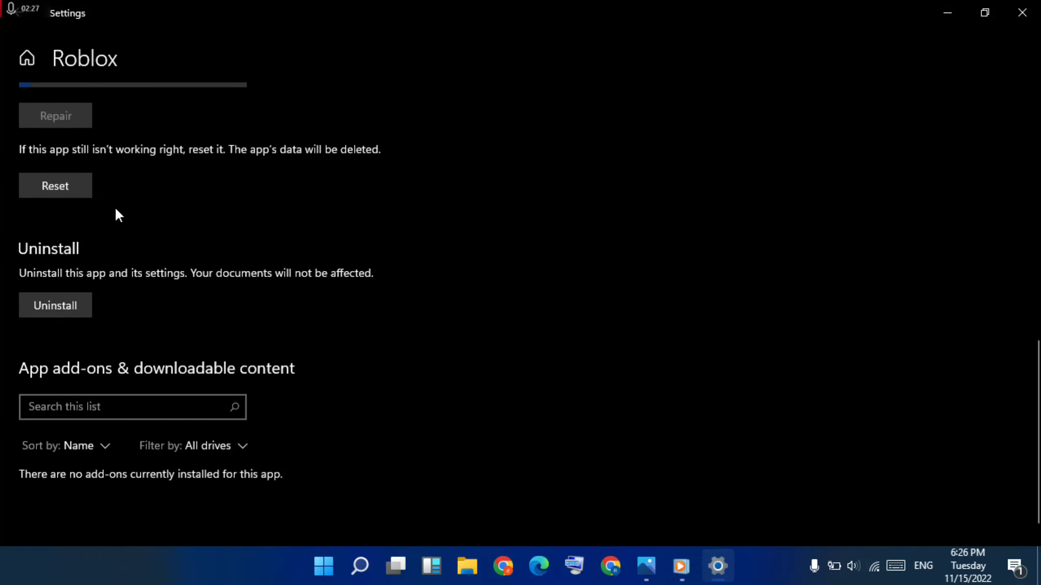
mouse_move(435, 205)
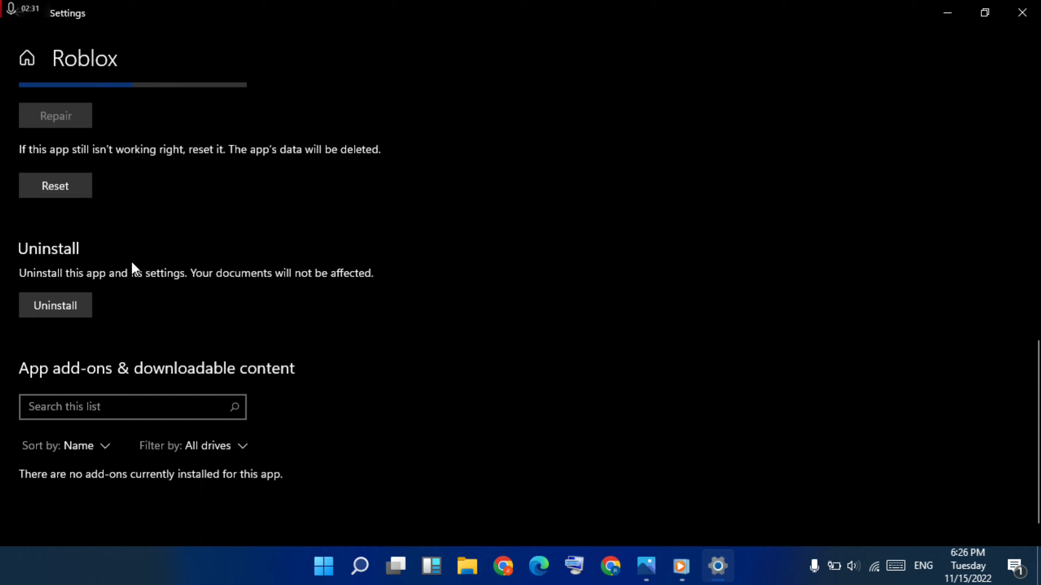
mouse_move(891, 11)
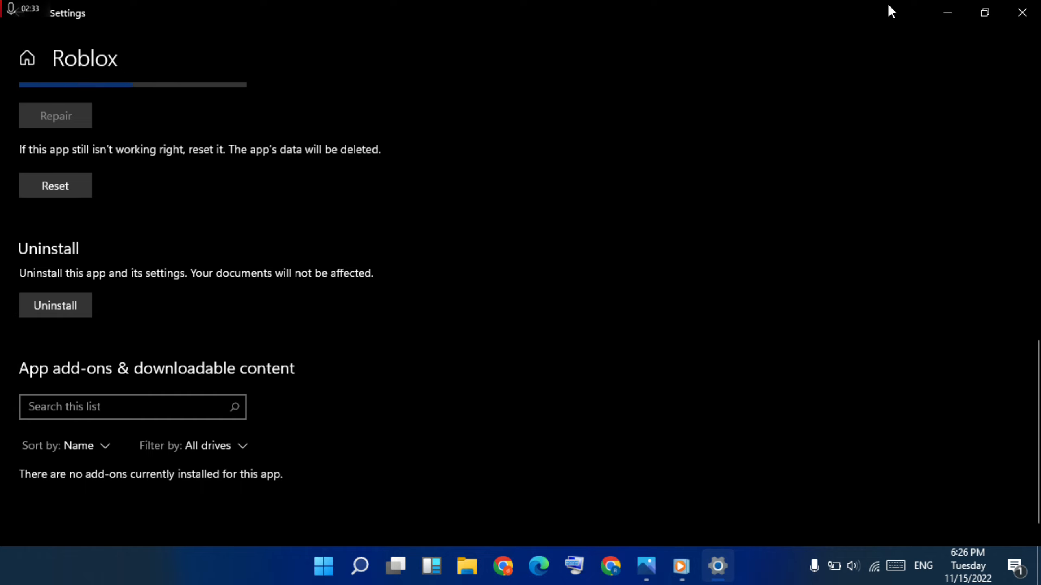
mouse_move(340, 117)
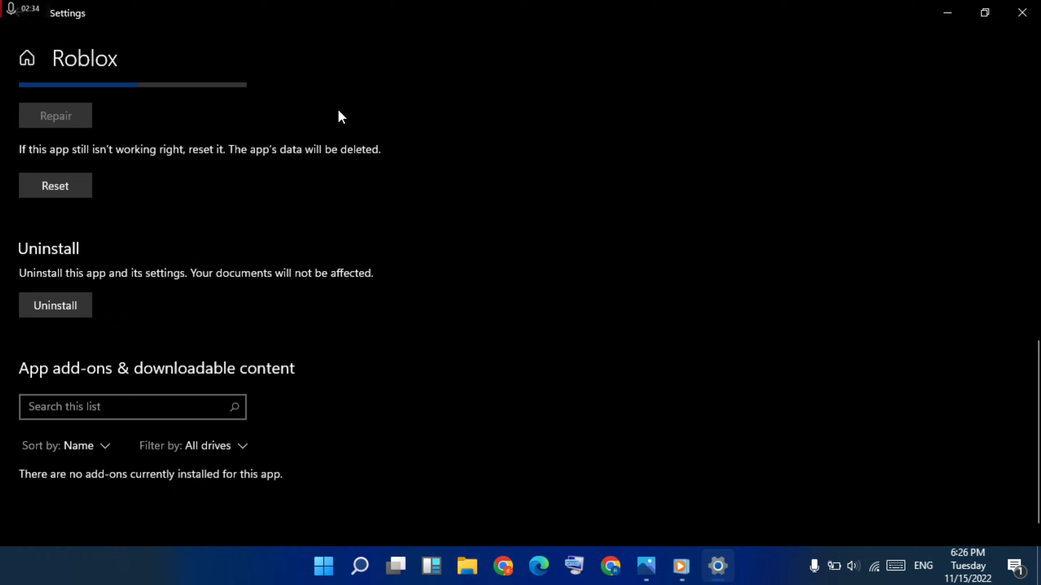
mouse_move(164, 127)
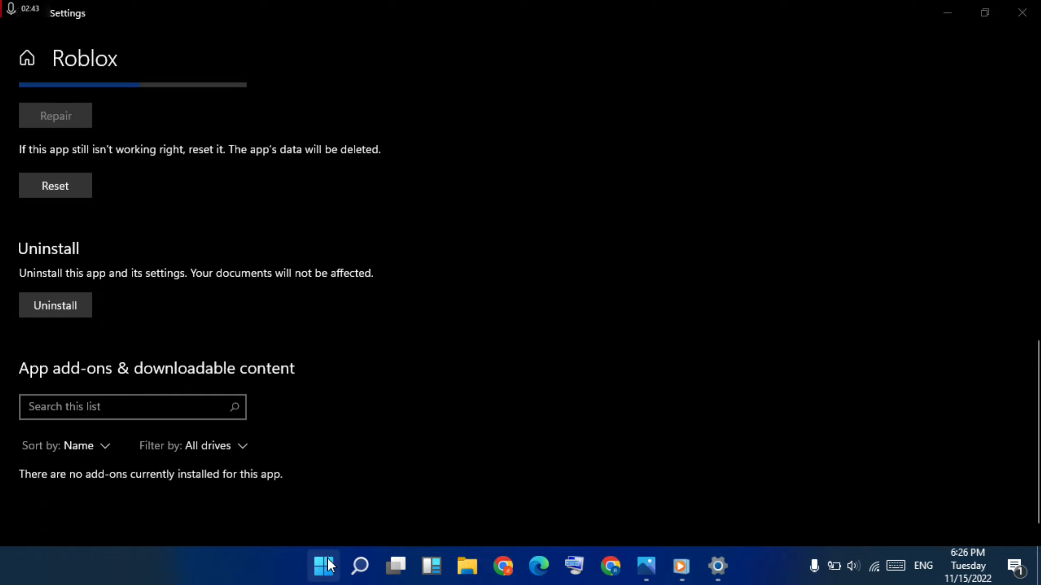
- Open the Start menu's power options to restart the PC
left_click(323, 567)
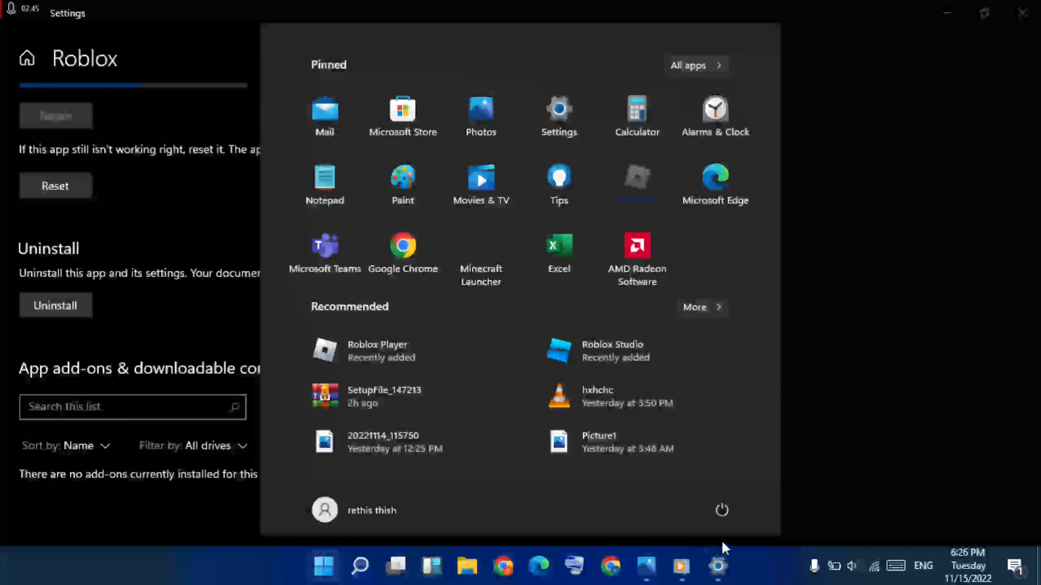
left_click(720, 510)
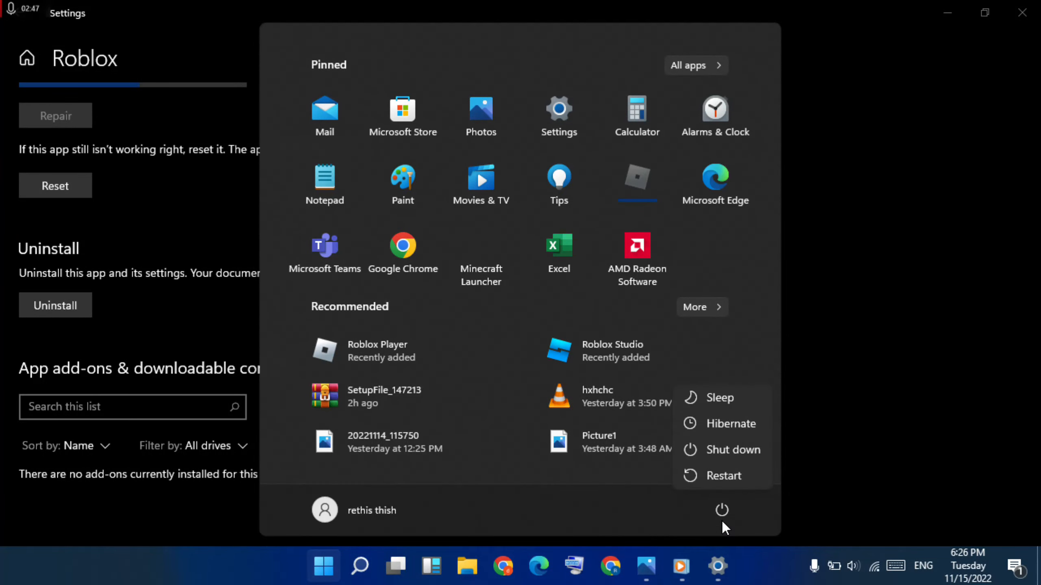